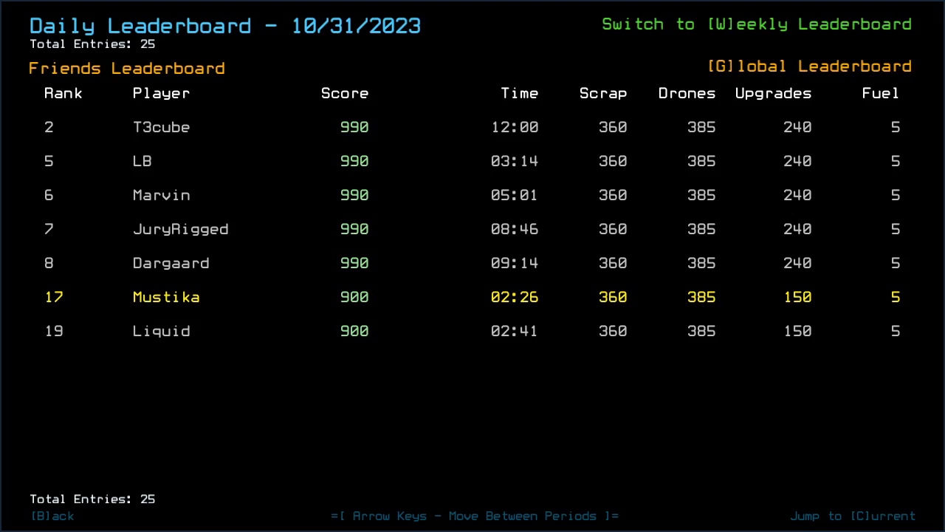
{"action": "mouse_move", "coordinate": [617, 131]}
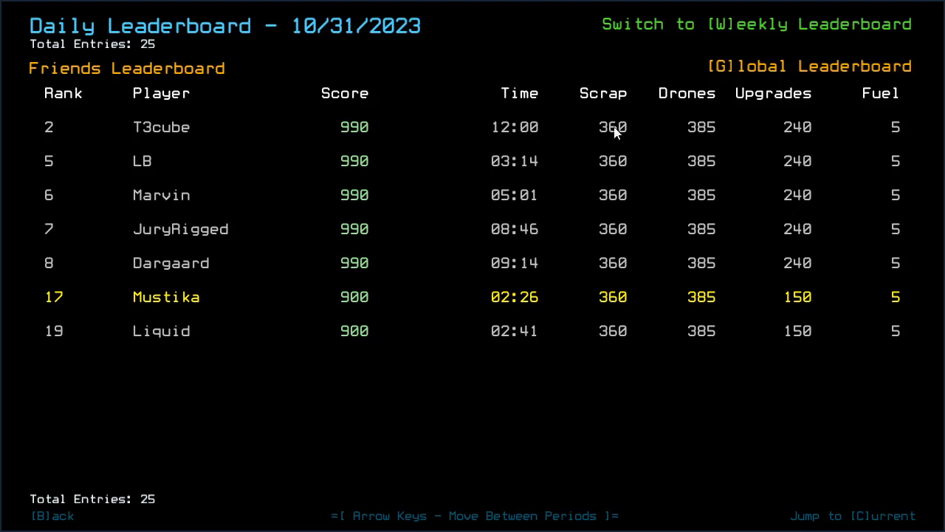
{"action": "mouse_move", "coordinate": [314, 192]}
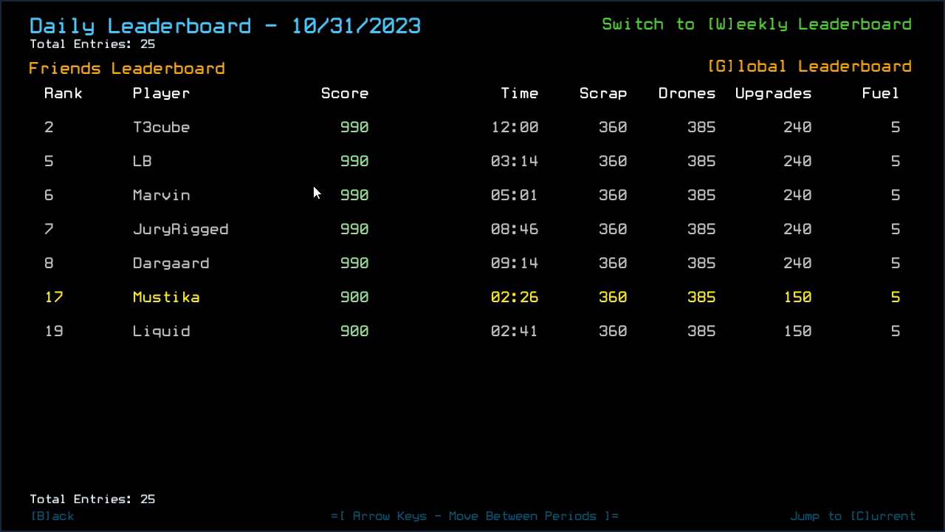
{"action": "mouse_move", "coordinate": [493, 79]}
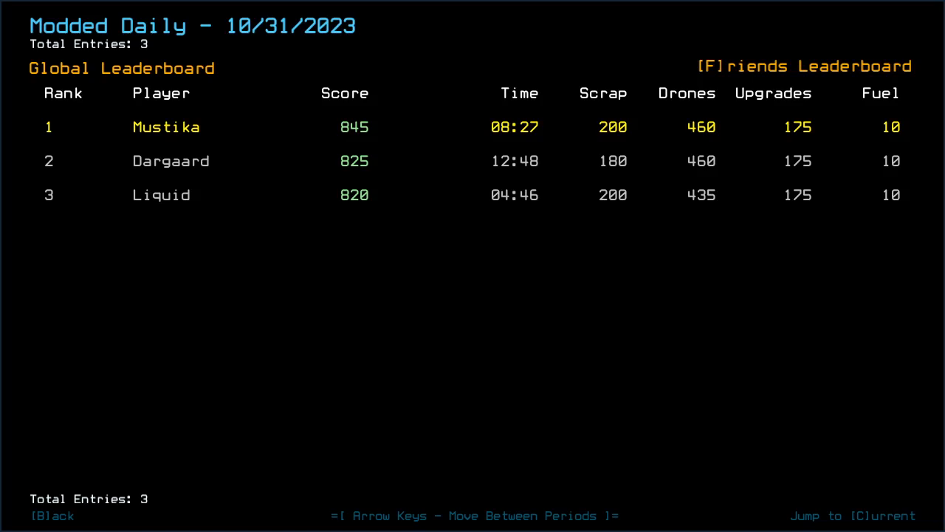
{"action": "key", "text": "b"}
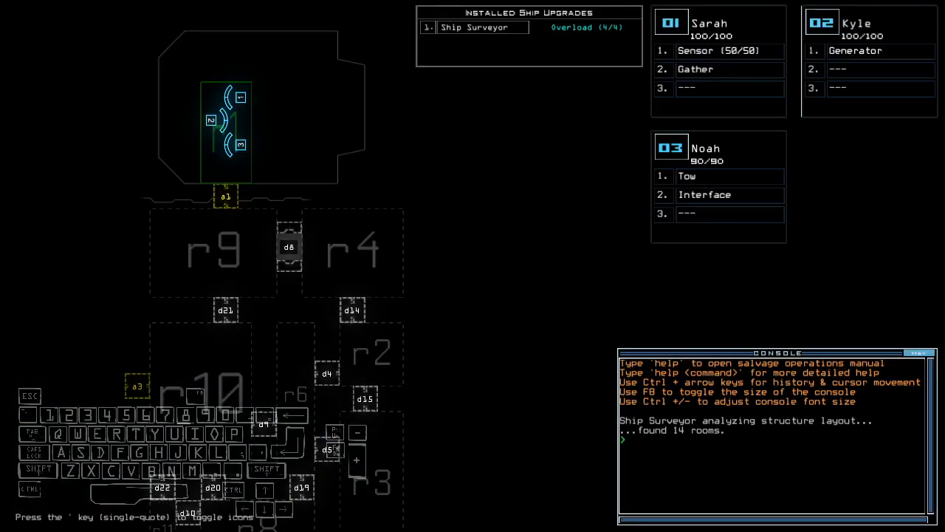
Have Kyle swap gear, set drone 3's loadout and reach the generator while towing Robby.
{"action": "scroll", "scroll_direction": "down", "scroll_amount": 3}
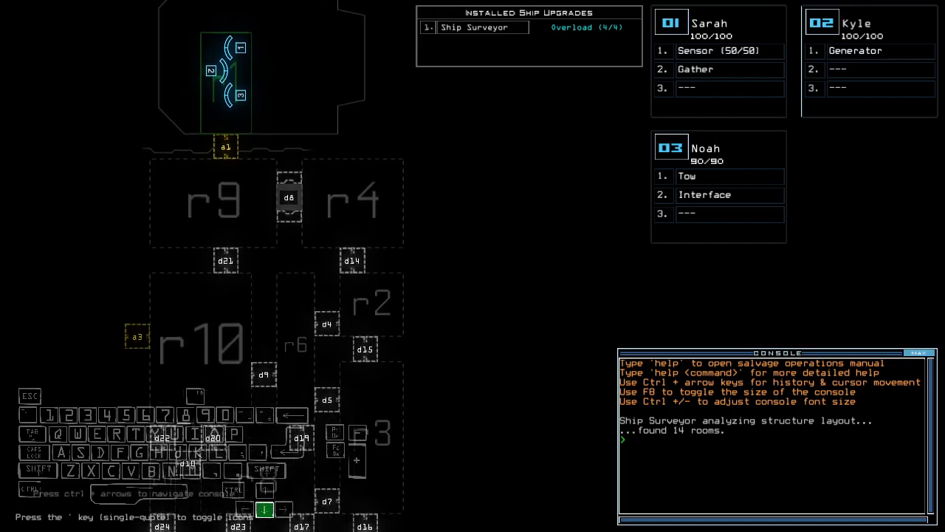
{"action": "scroll", "scroll_direction": "down", "scroll_amount": 3}
{"action": "type", "text": "statu"}
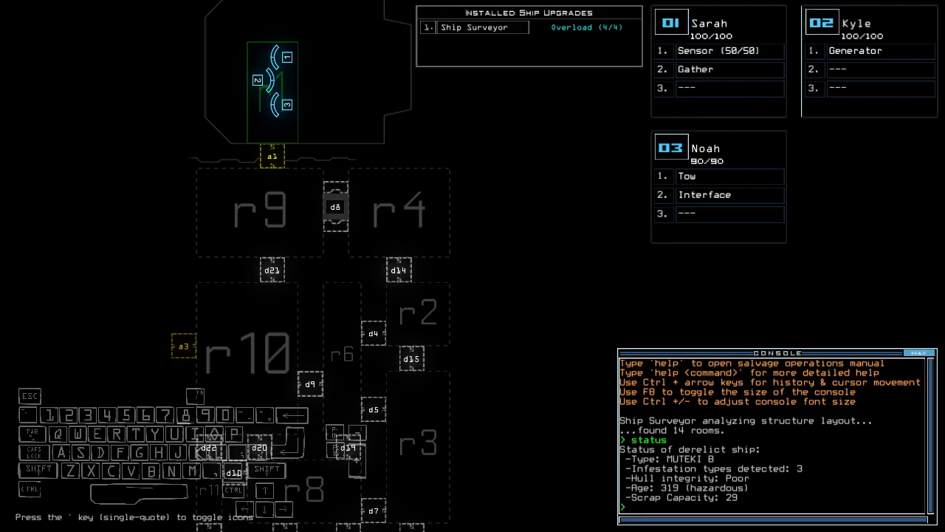
{"action": "type", "text": "swap"}
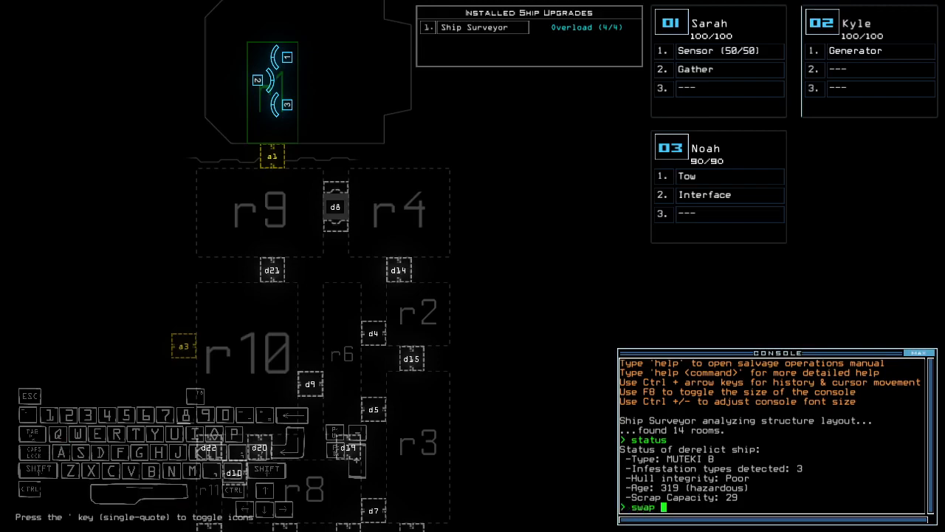
{"action": "type", "text": "set"}
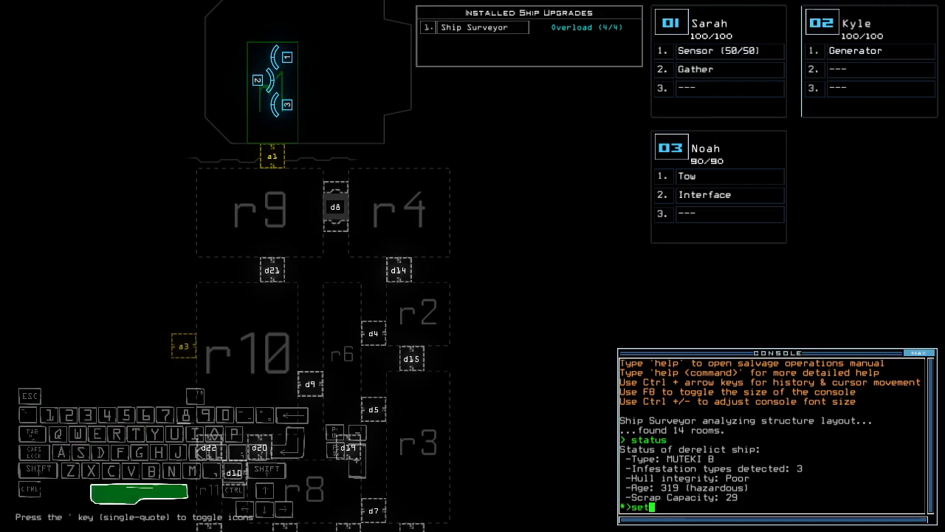
{"action": "type", "text": "3;set"}
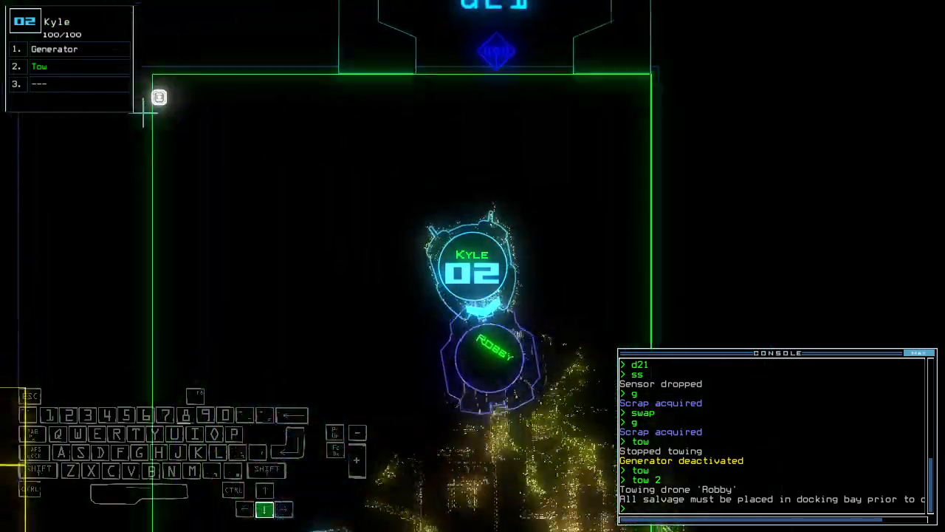
{"action": "type", "text": "generator"}
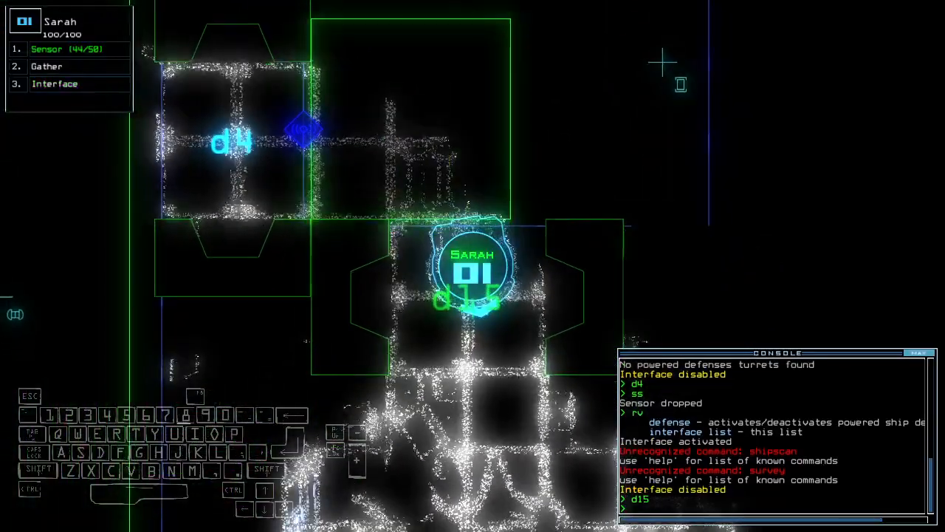
Close two doors with 'cc' and power the generator on from Kyle's room.
{"action": "type", "text": "cc"}
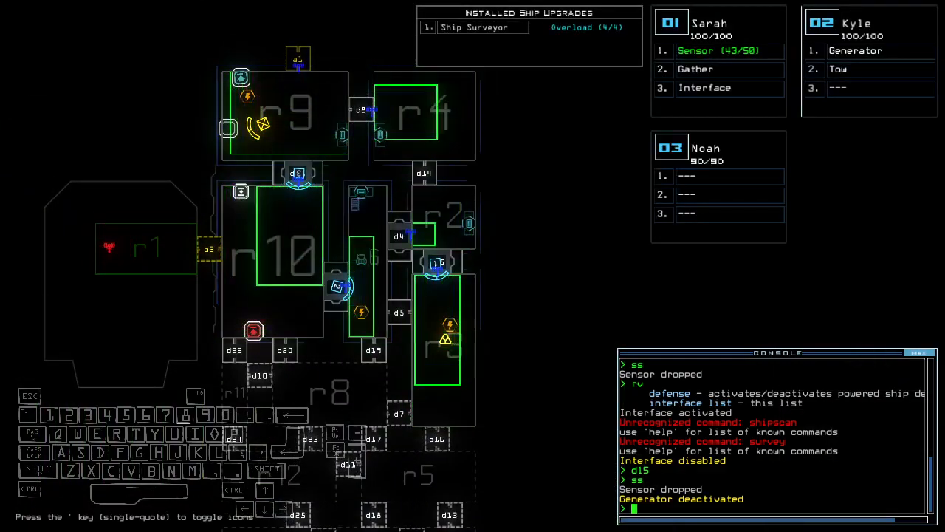
{"action": "type", "text": "ge"}
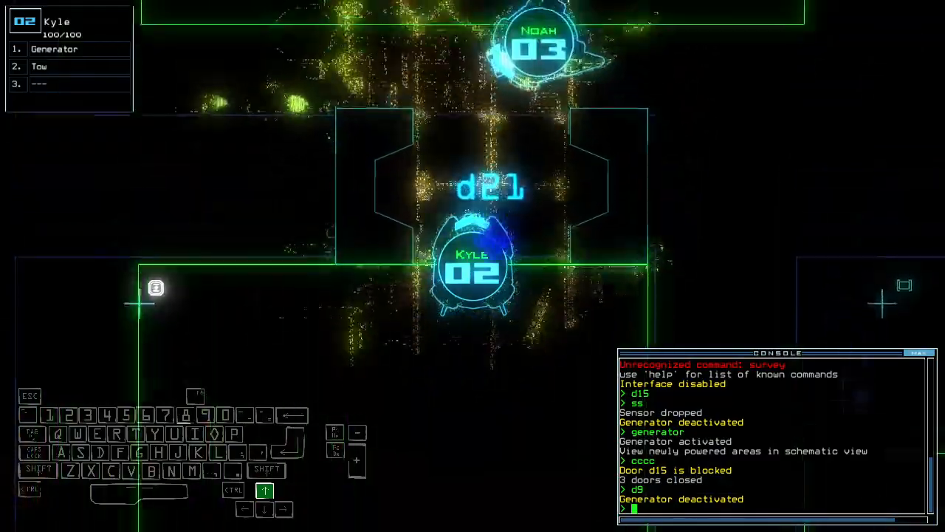
{"action": "type", "text": "generator"}
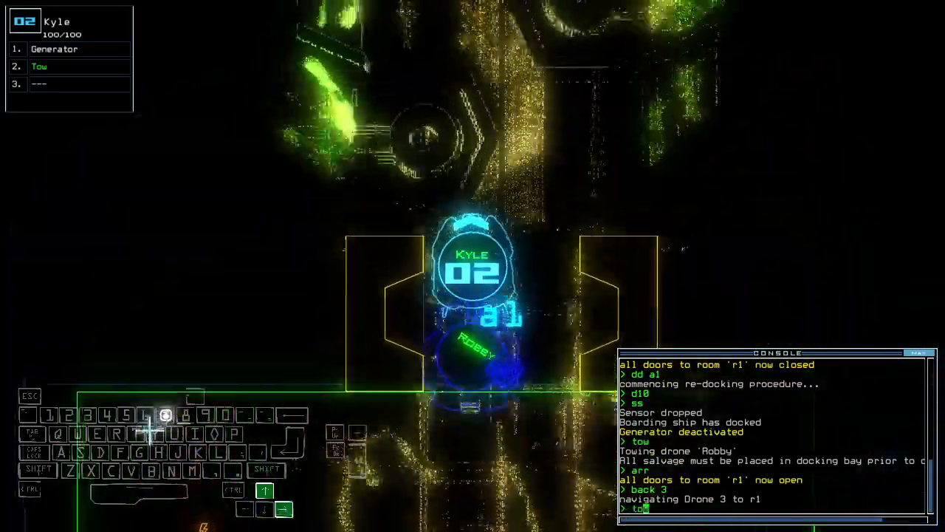
Submit Kyle's tow command to pull Robby into the docking airlock.
{"action": "key", "text": "Return"}
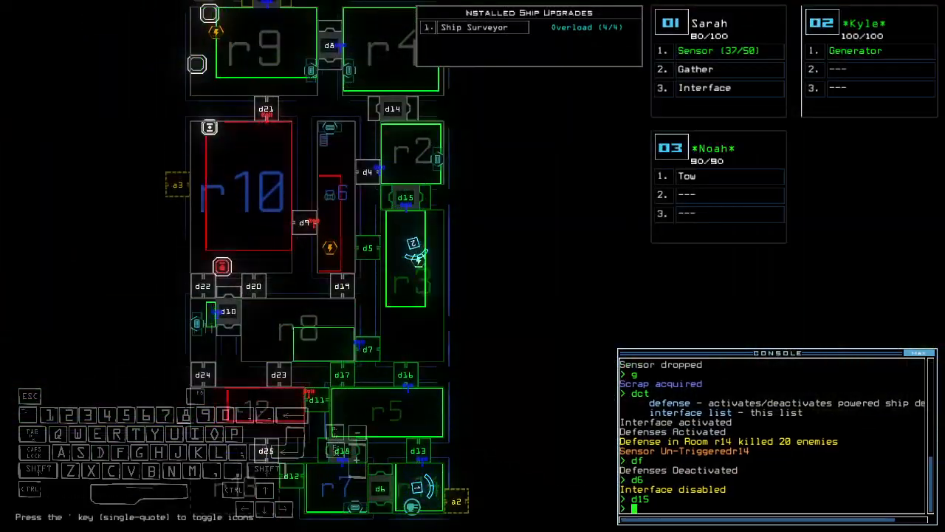
{"action": "key", "text": "Return"}
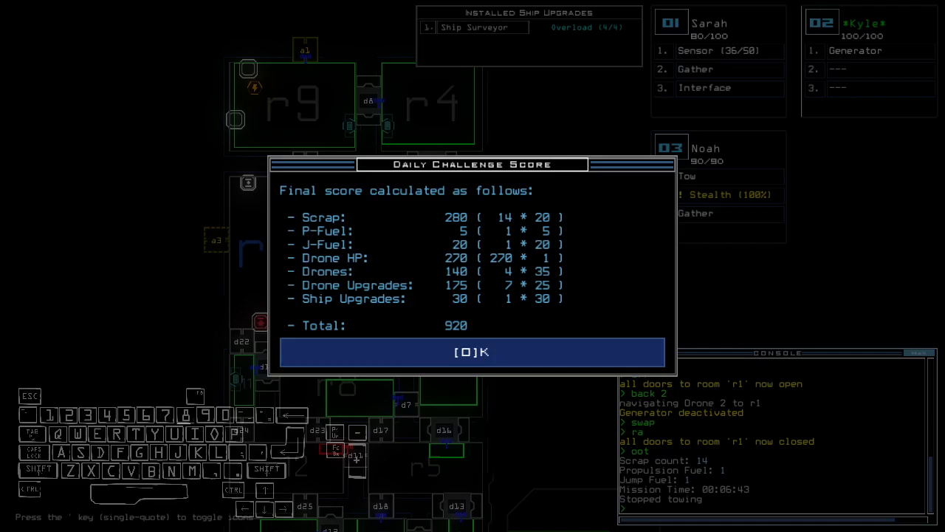
Accept the Daily Challenge Score dialog totalling 920 points.
{"action": "left_click", "coordinate": [472, 351]}
{"action": "type", "text": "transport"}
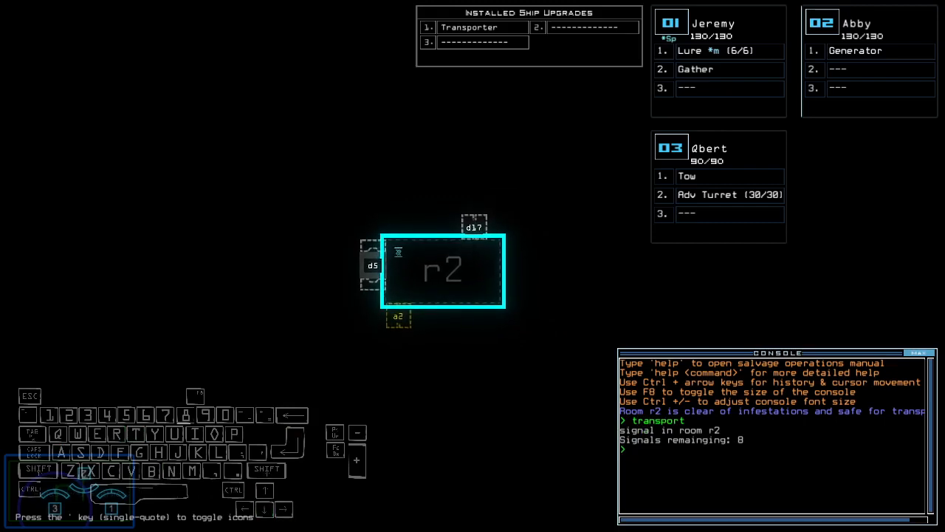
Swap the Adv Turret from Qbert onto drone 1, Jeremy.
{"action": "type", "text": "swap"}
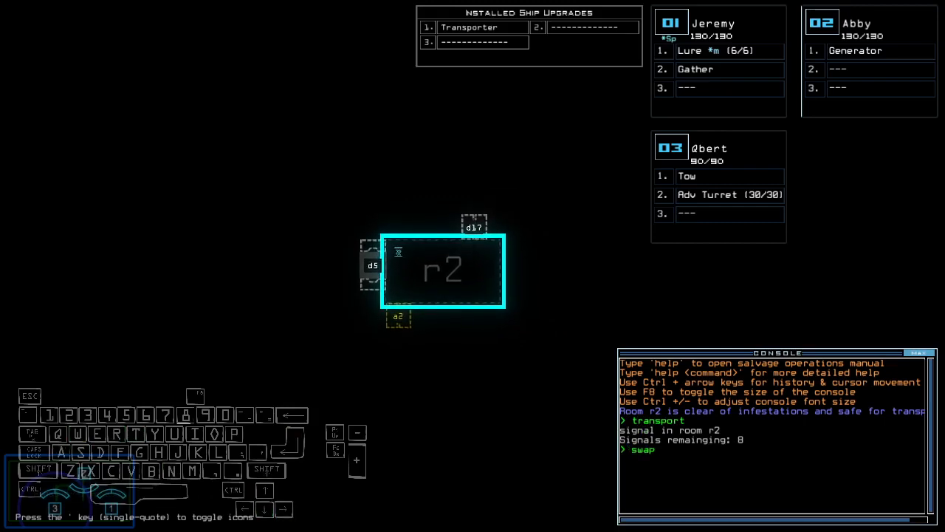
{"action": "type", "text": "1 tu"}
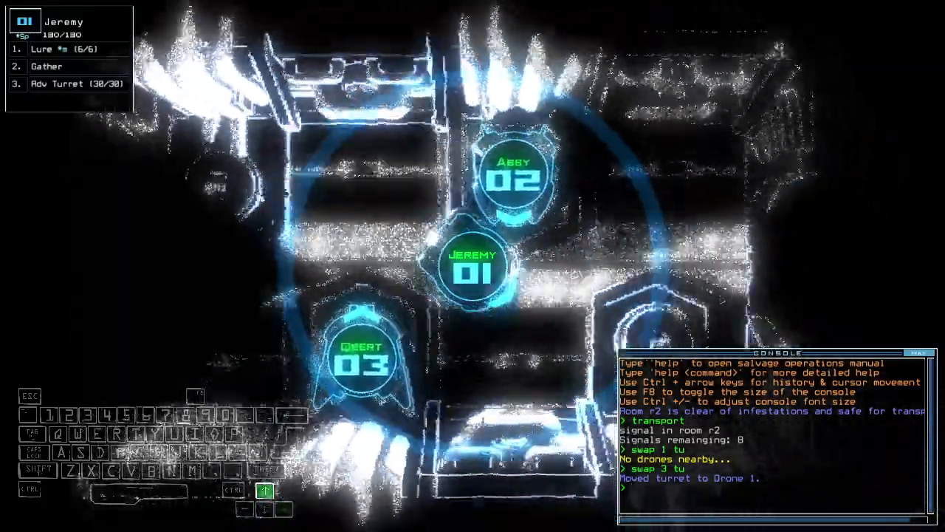
{"action": "left_click", "coordinate": [514, 175]}
{"action": "type", "text": "transport"}
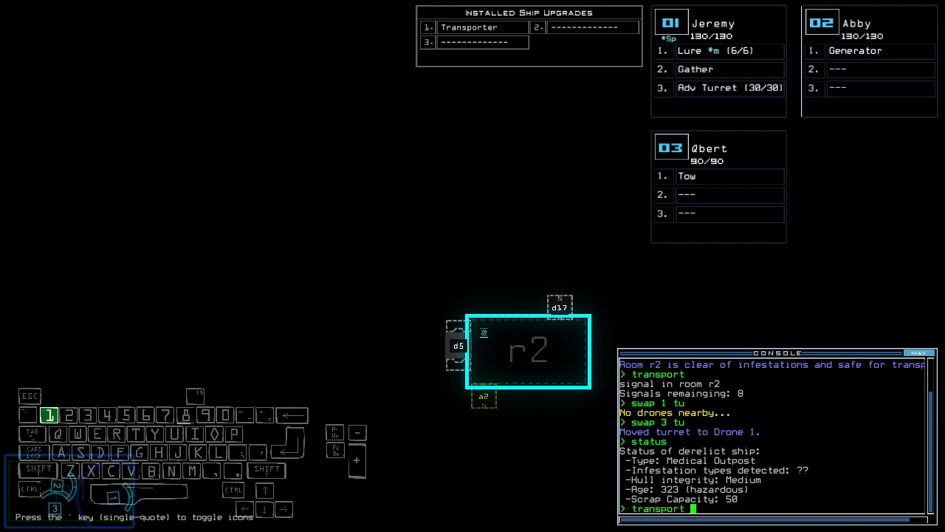
Transport drones 1 and 2 into room r2 to start the mission.
{"action": "type", "text": "1 2 r2"}
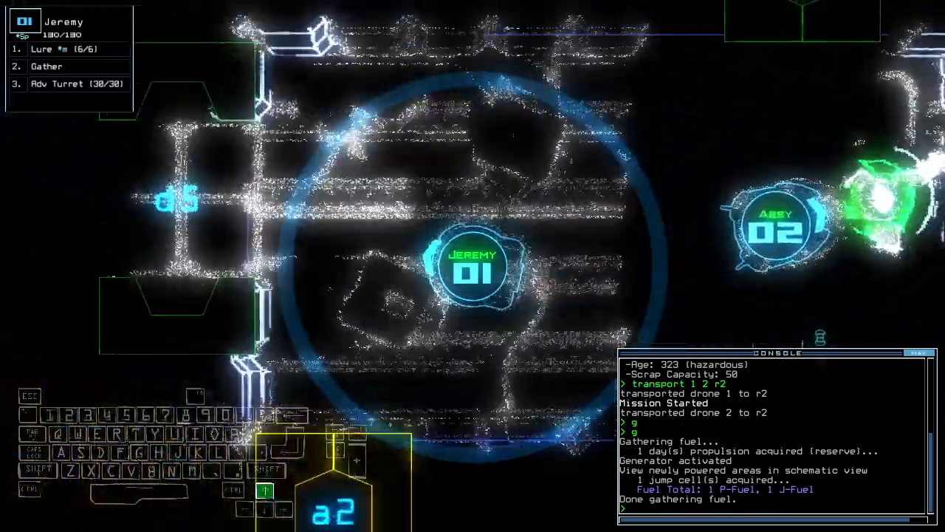
Open door d14 for Jeremy and close two doors behind with 'cc'.
{"action": "type", "text": "d14"}
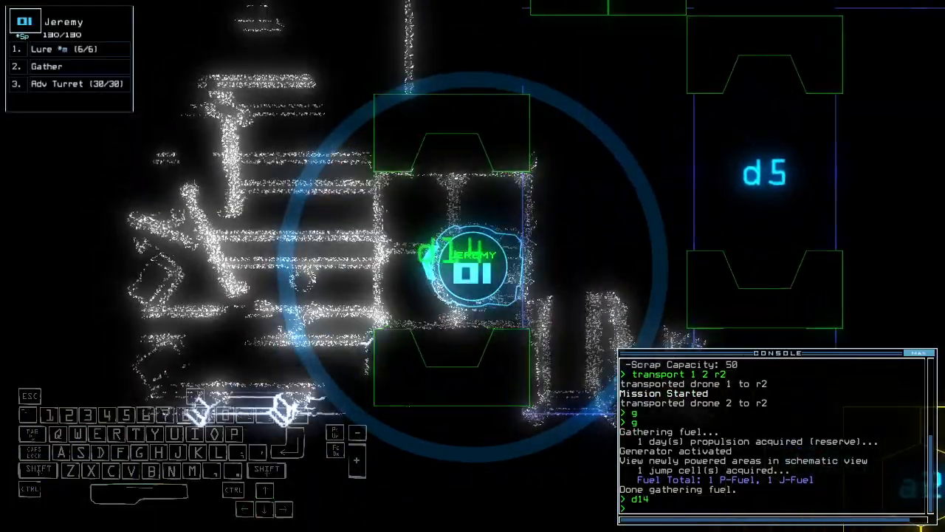
{"action": "type", "text": "cc"}
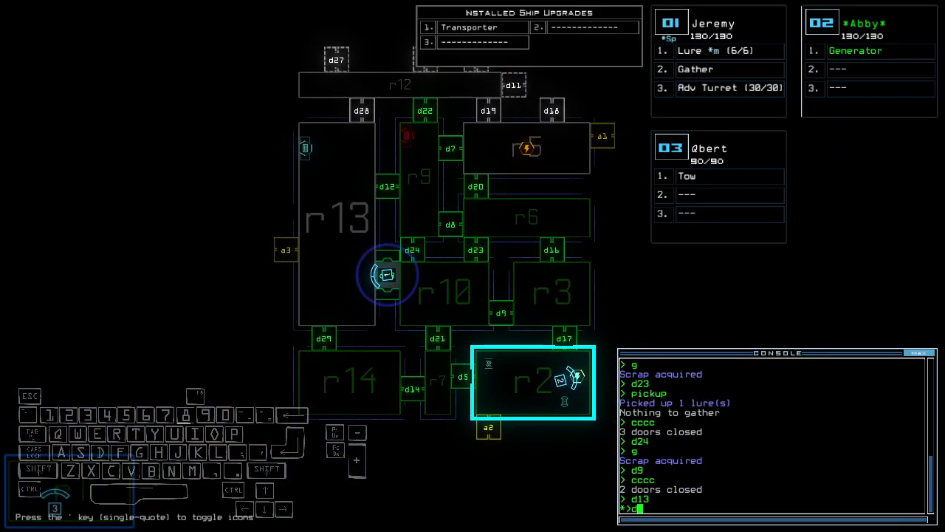
Operate doors d5 and d21 as Jeremy pushes into the northern rooms.
{"action": "type", "text": "d5 d21 d"}
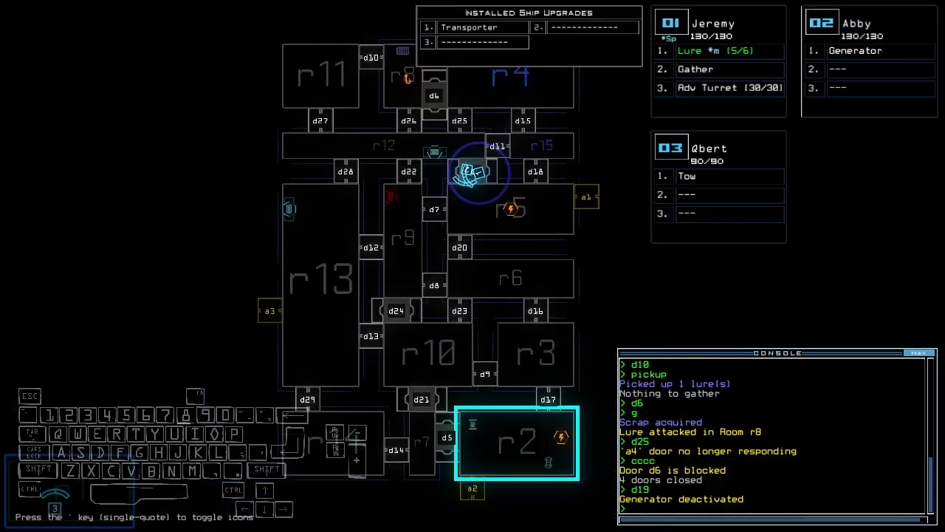
Review the console log and select drone 3 while pulling drones back to r1.
{"action": "scroll", "scroll_direction": "down", "scroll_amount": 3}
{"action": "type", "text": "d10"}
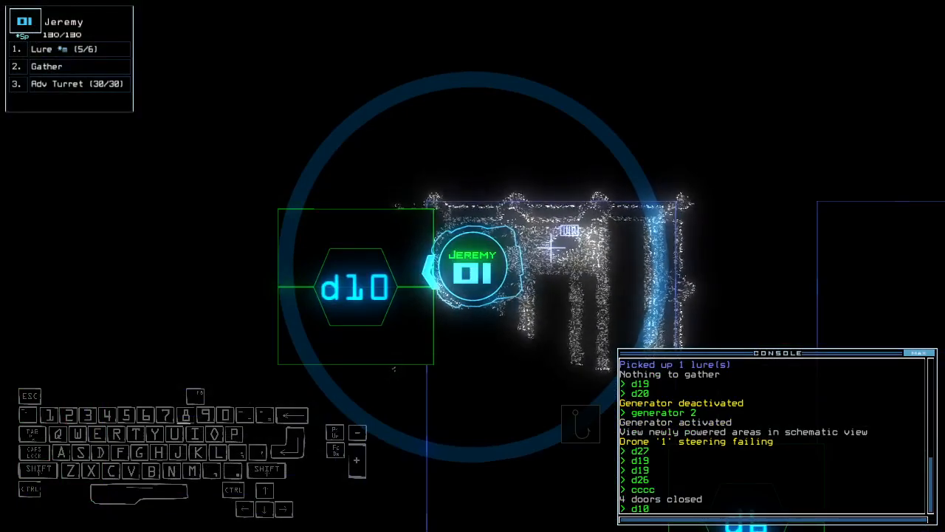
{"action": "key", "text": "3"}
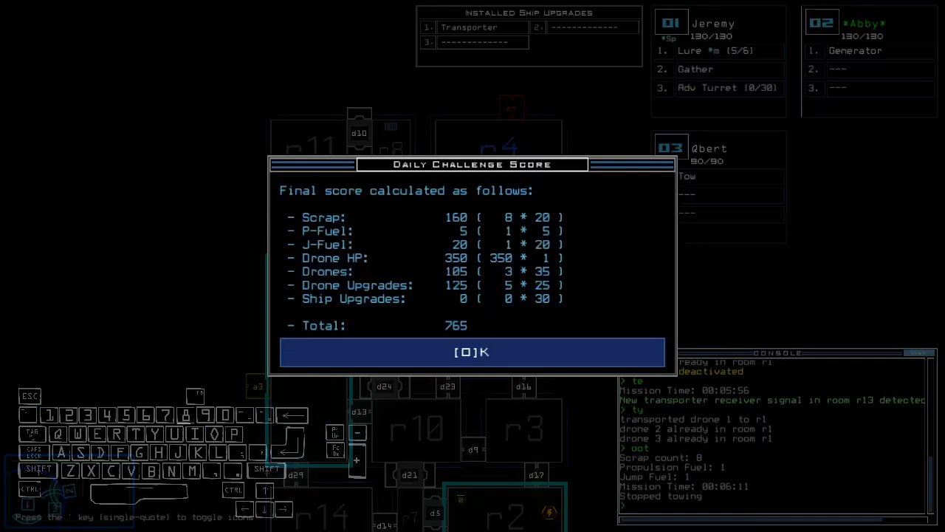
Accept the 765-point score and bring up the Modded Daily leaderboard.
{"action": "left_click", "coordinate": [472, 351]}
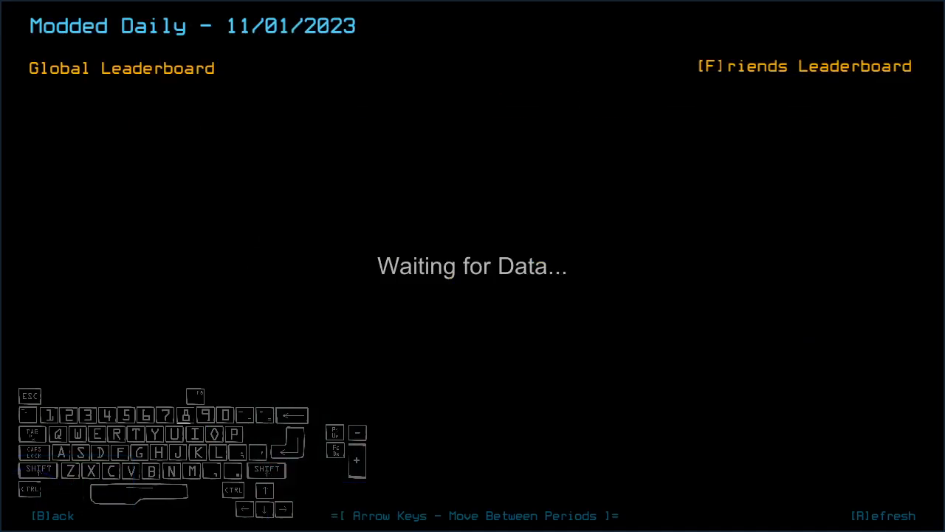